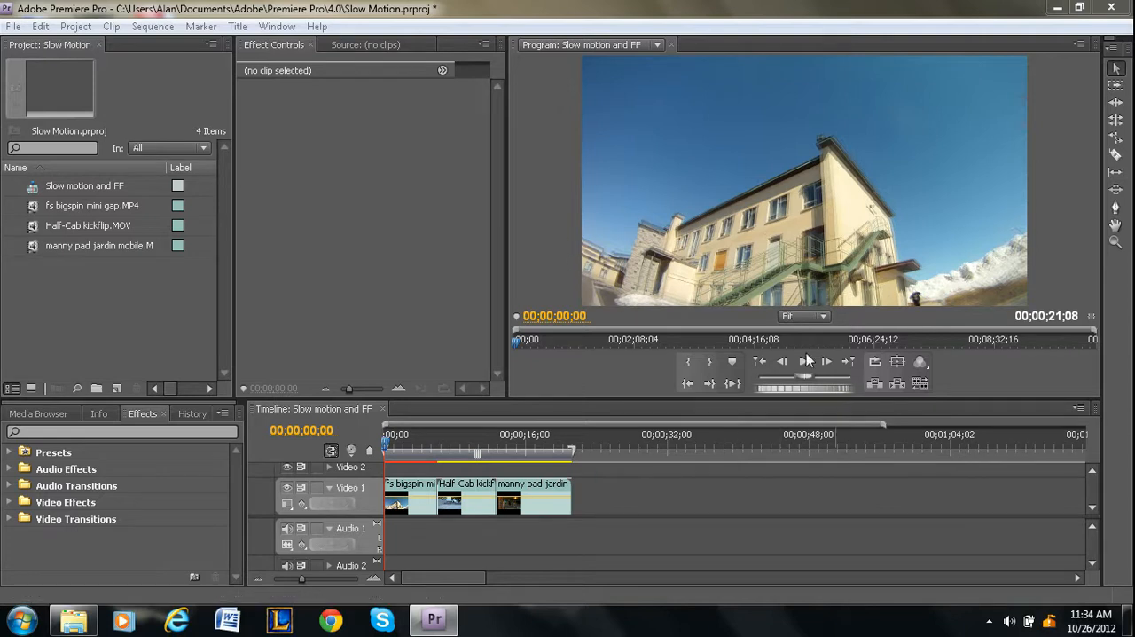
Play through the three-clip skate sequence and zoom the timeline in on the clips.
left_click(804, 362)
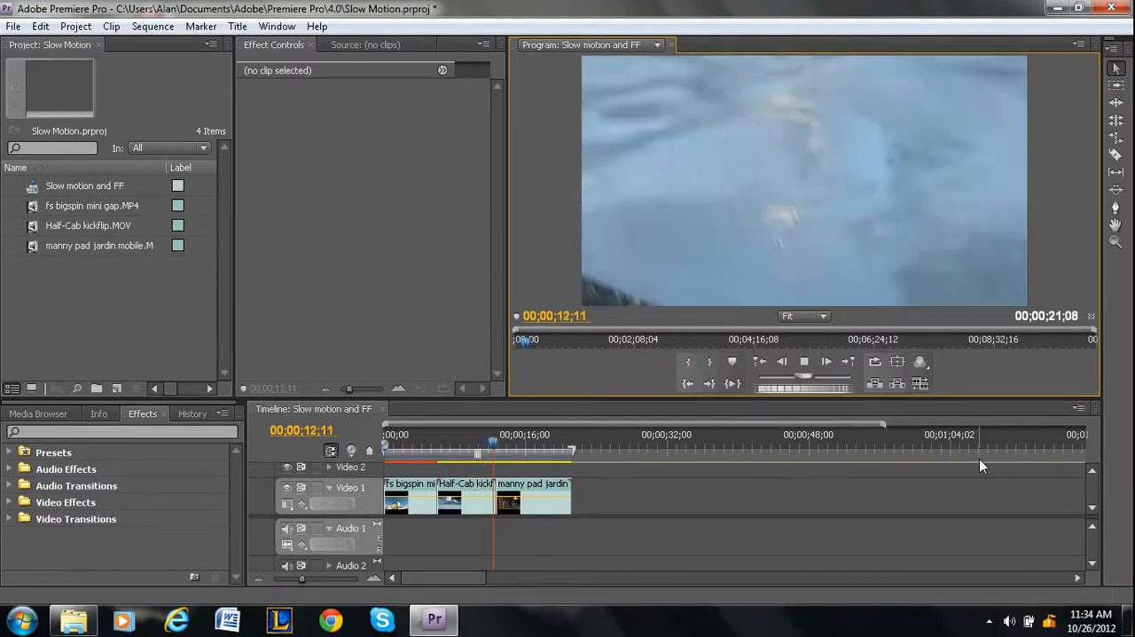
left_click_drag(477, 443, 511, 444)
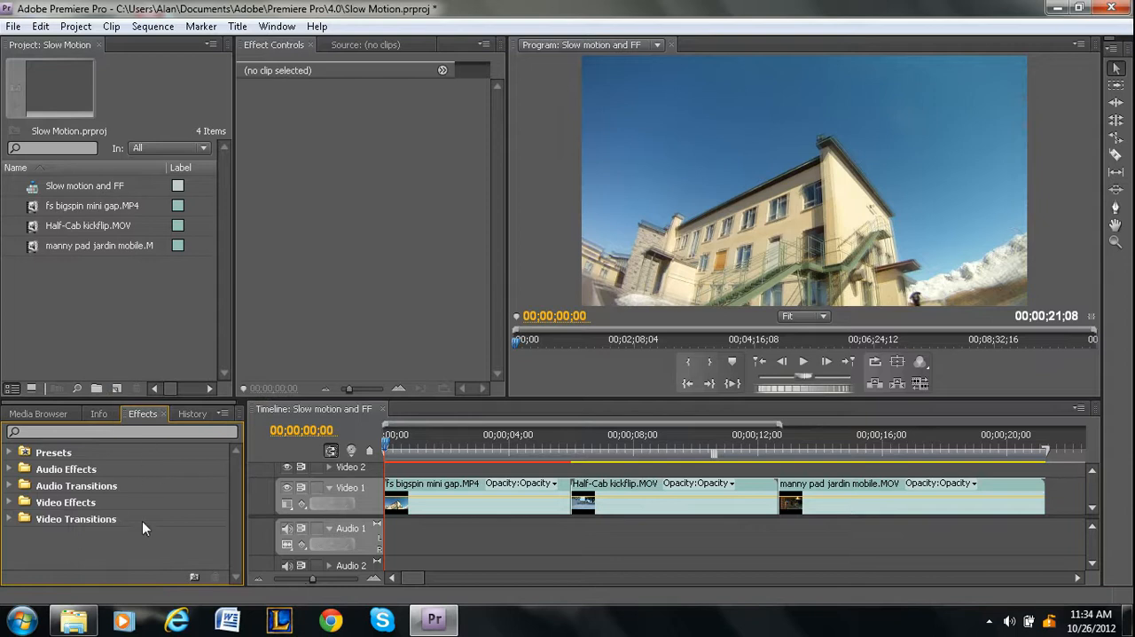
mouse_move(14, 461)
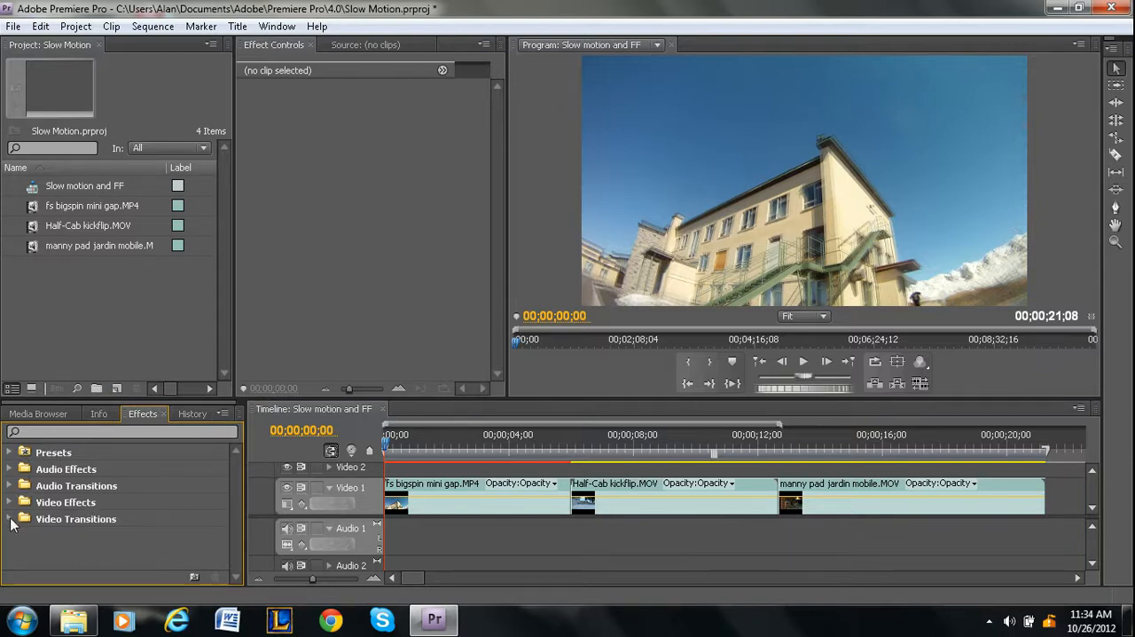
Expand Video Transitions in the Effects panel to list 3D Motion, Dissolve, Slide and the rest.
left_click(19, 518)
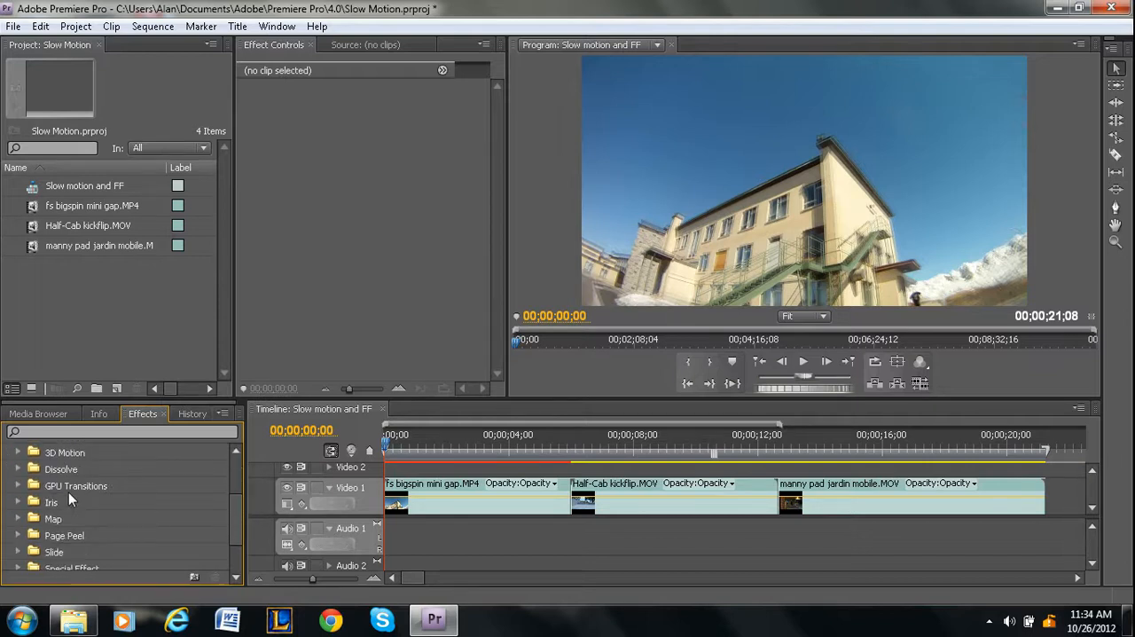
scroll("down", 3)
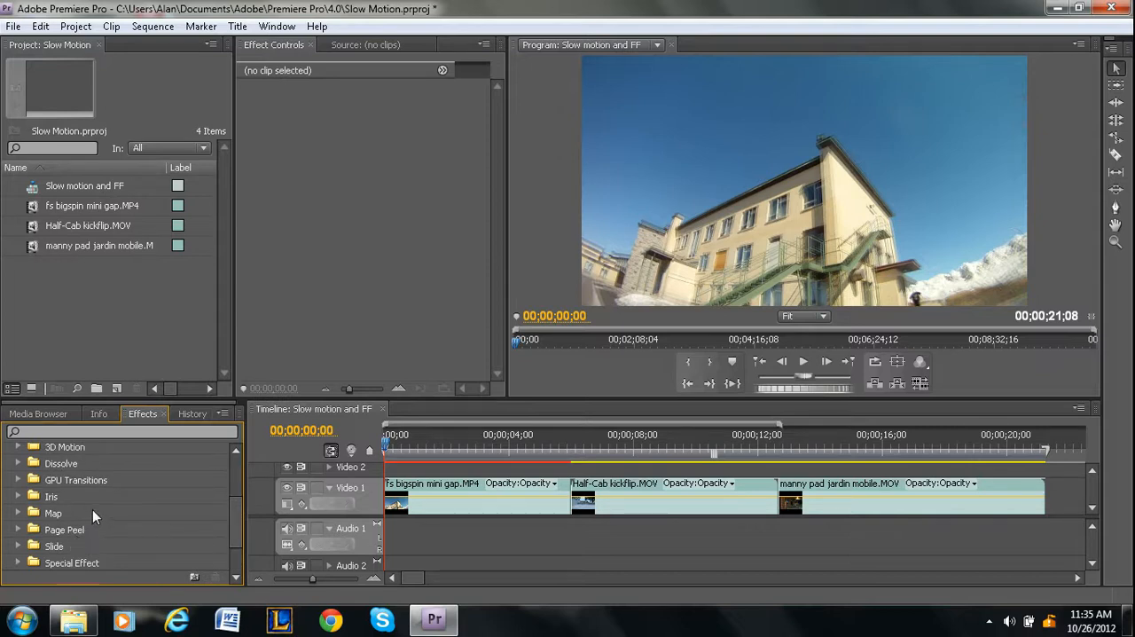
mouse_move(252, 522)
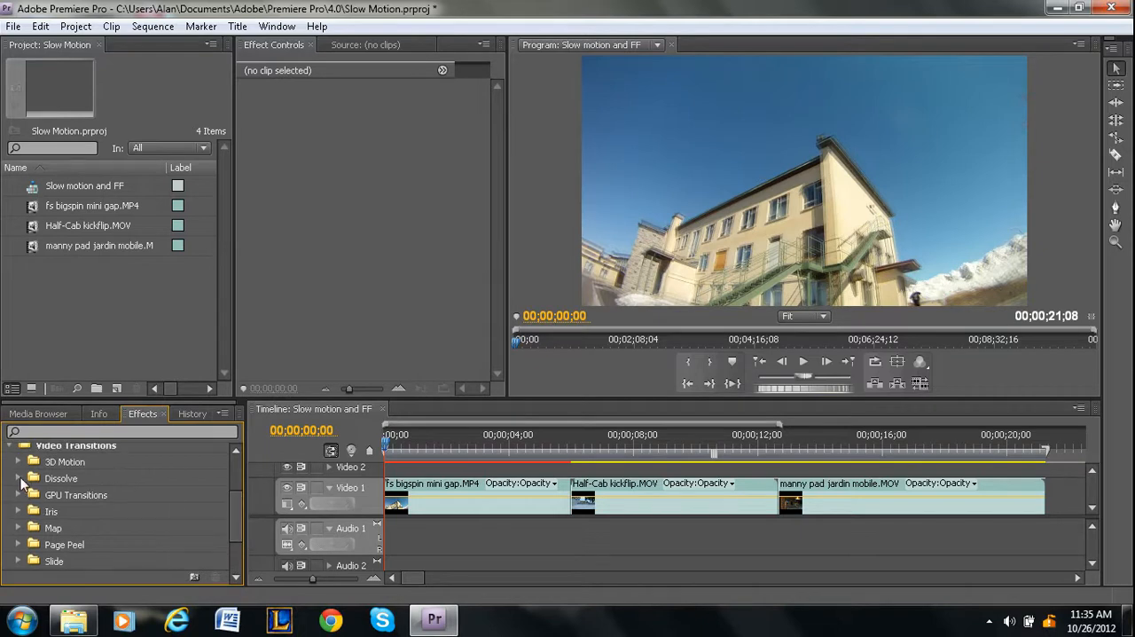
Expand the Dissolve group and pick the Dip to Black transition.
left_click(17, 479)
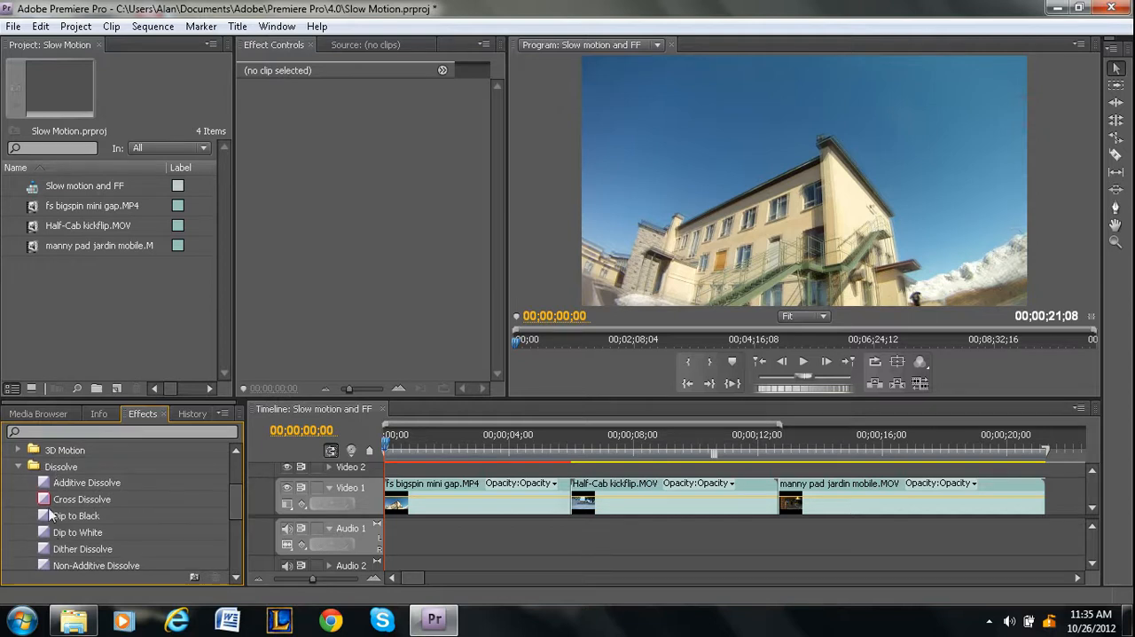
mouse_move(62, 516)
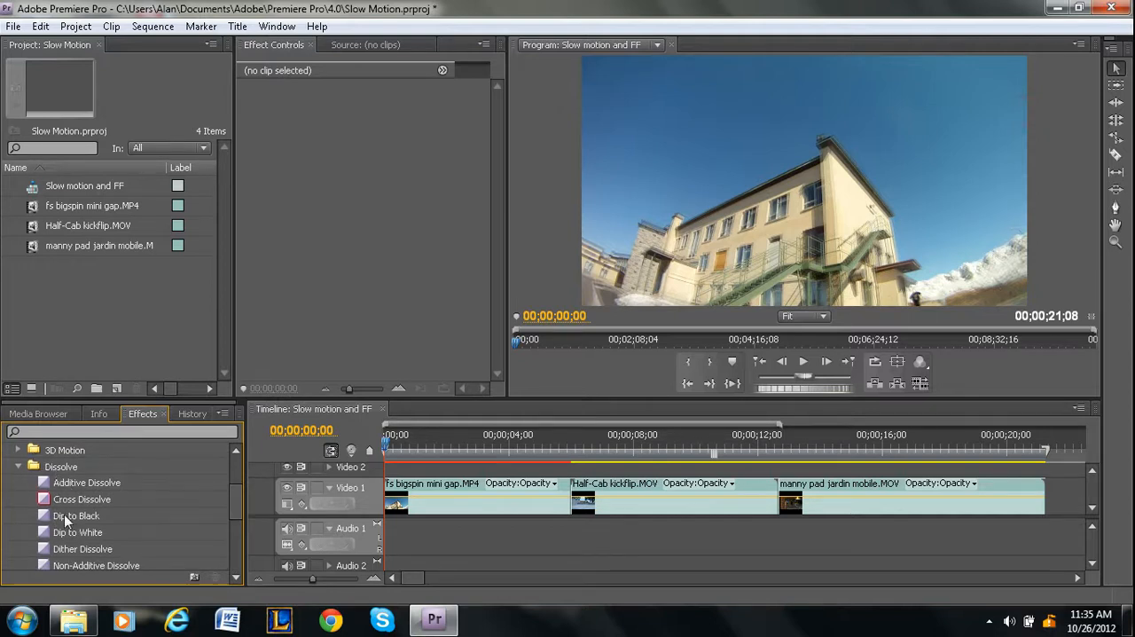
left_click(76, 514)
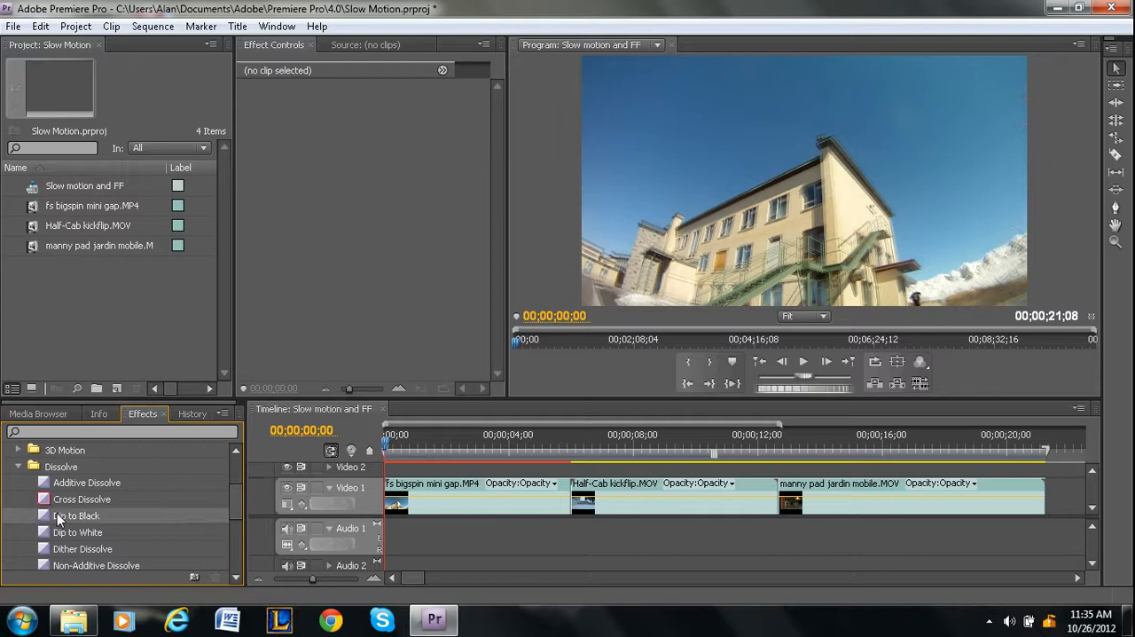
mouse_move(57, 524)
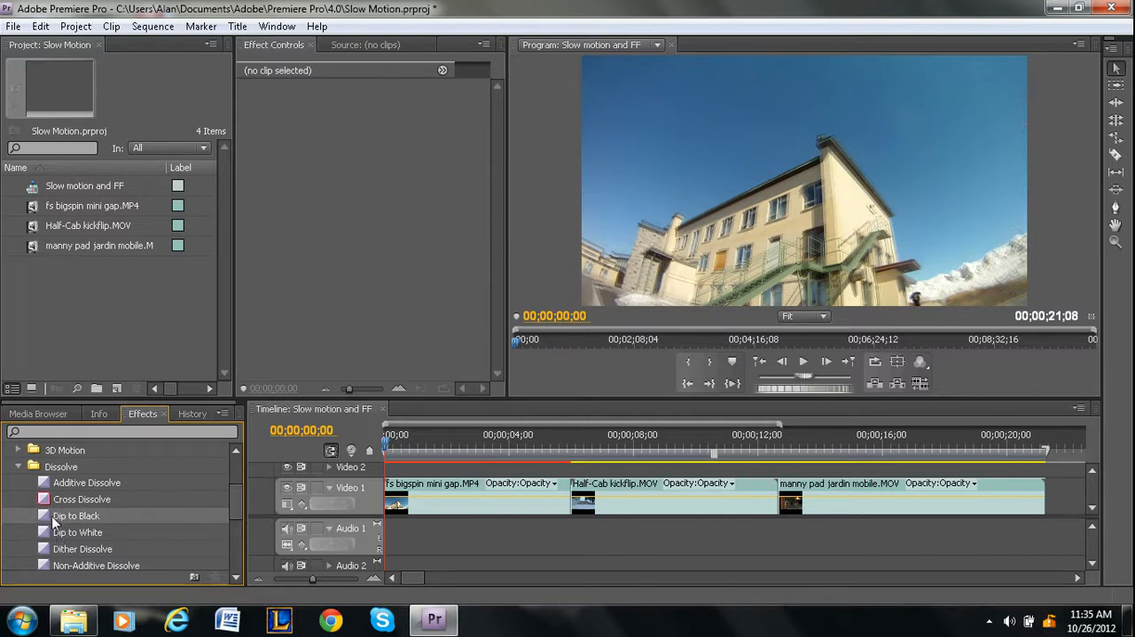
mouse_move(45, 523)
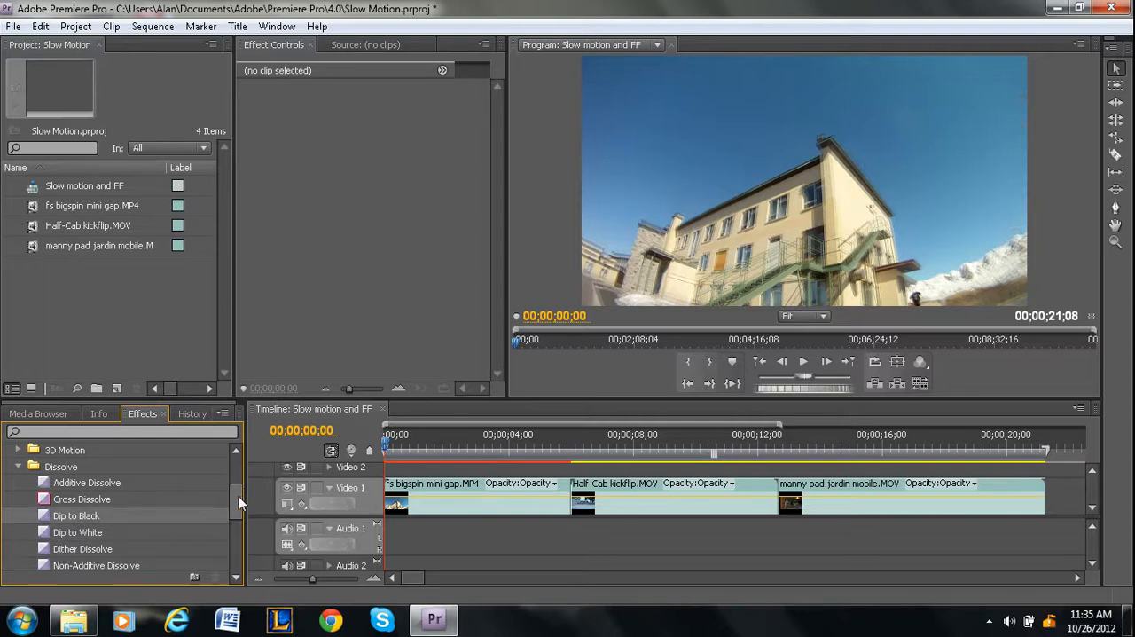
scroll("down", 3)
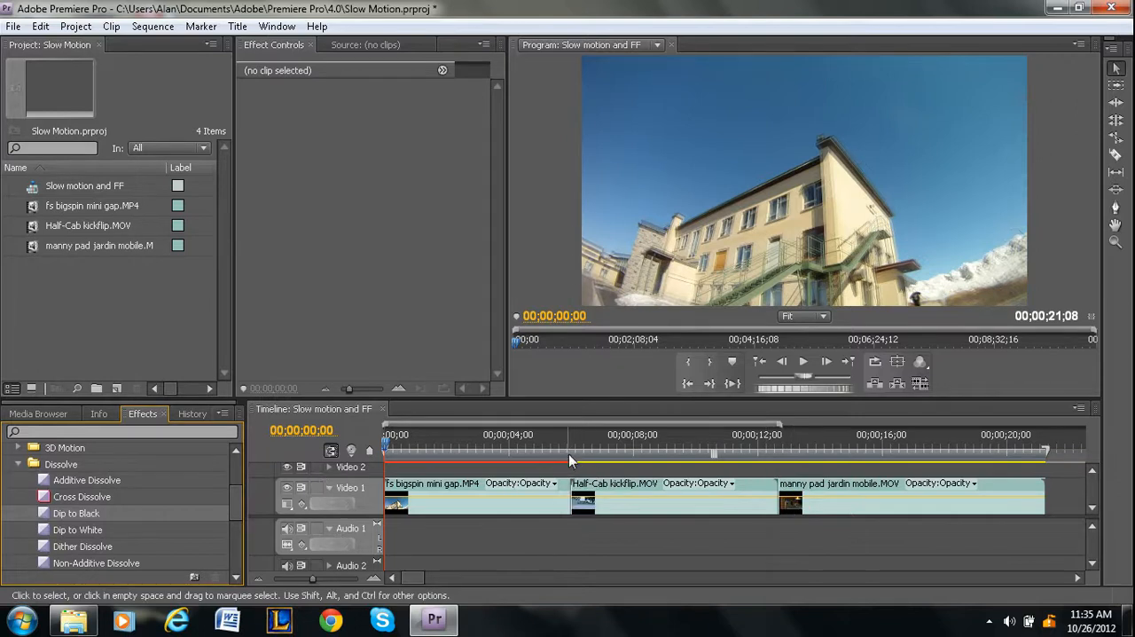
Apply Dip to Black to the start of the first skate clip on Video 1.
left_click(567, 435)
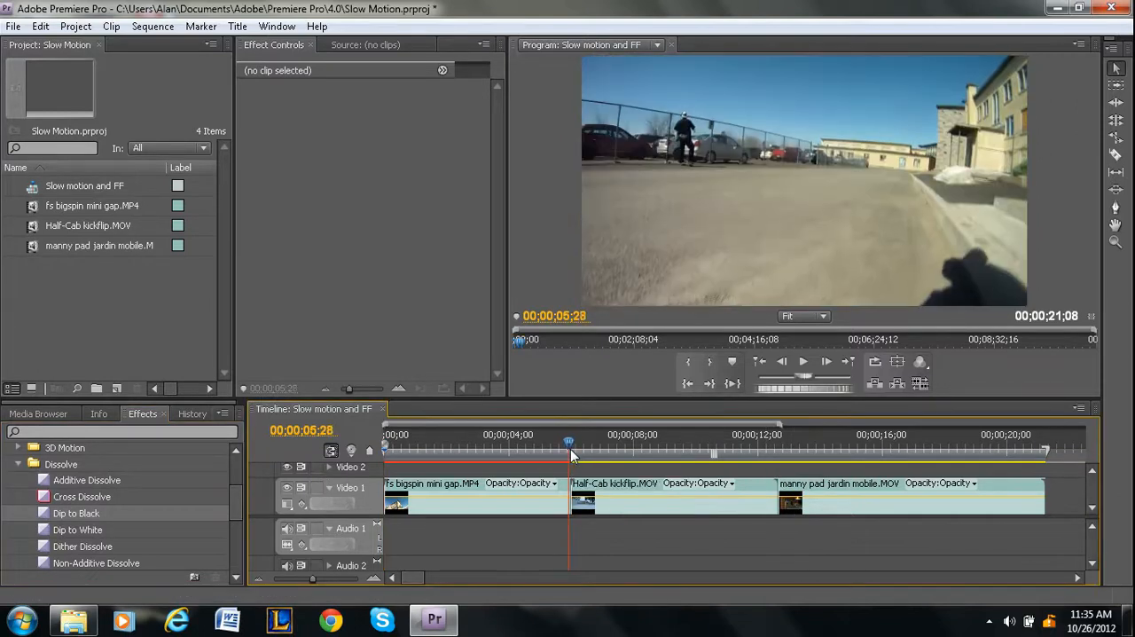
left_click_drag(568, 447, 547, 447)
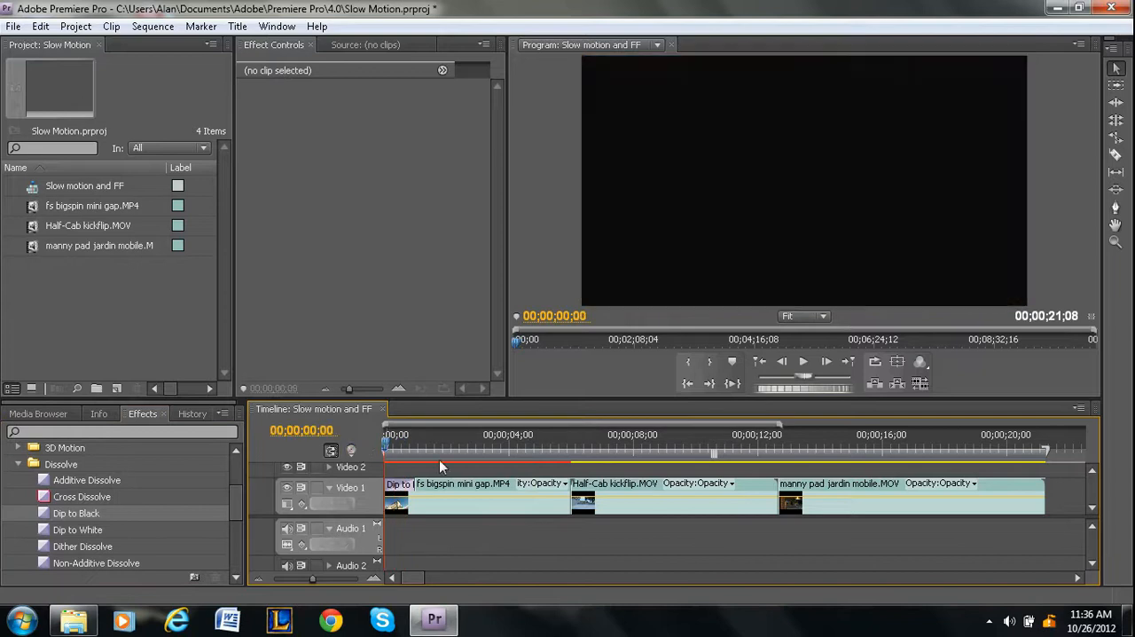
Play the fade in from black from the sequence start, showing a 00;00;02;11 duration.
left_click(802, 362)
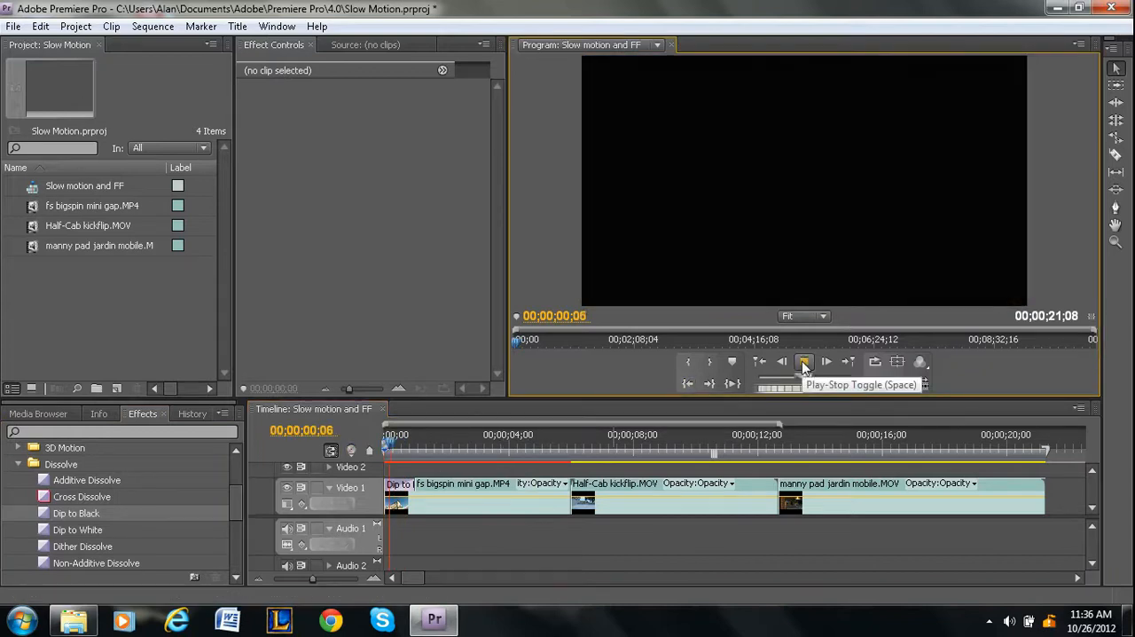
left_click(803, 362)
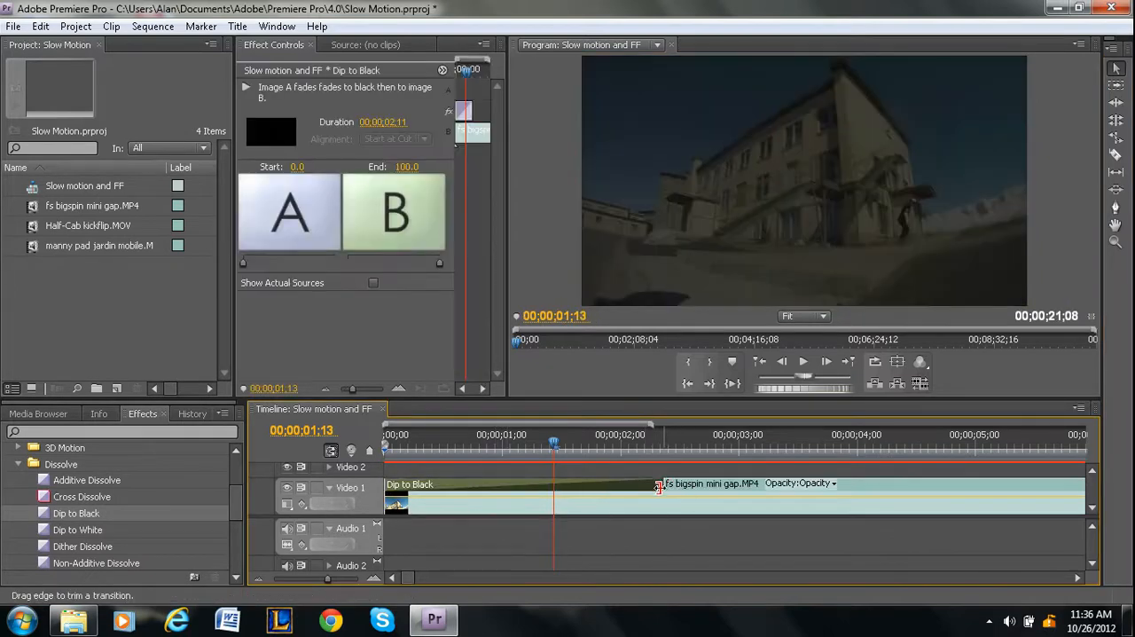
Trim the opening Dip to Black down to a 00;00;01;11 duration.
left_click_drag(660, 488, 550, 493)
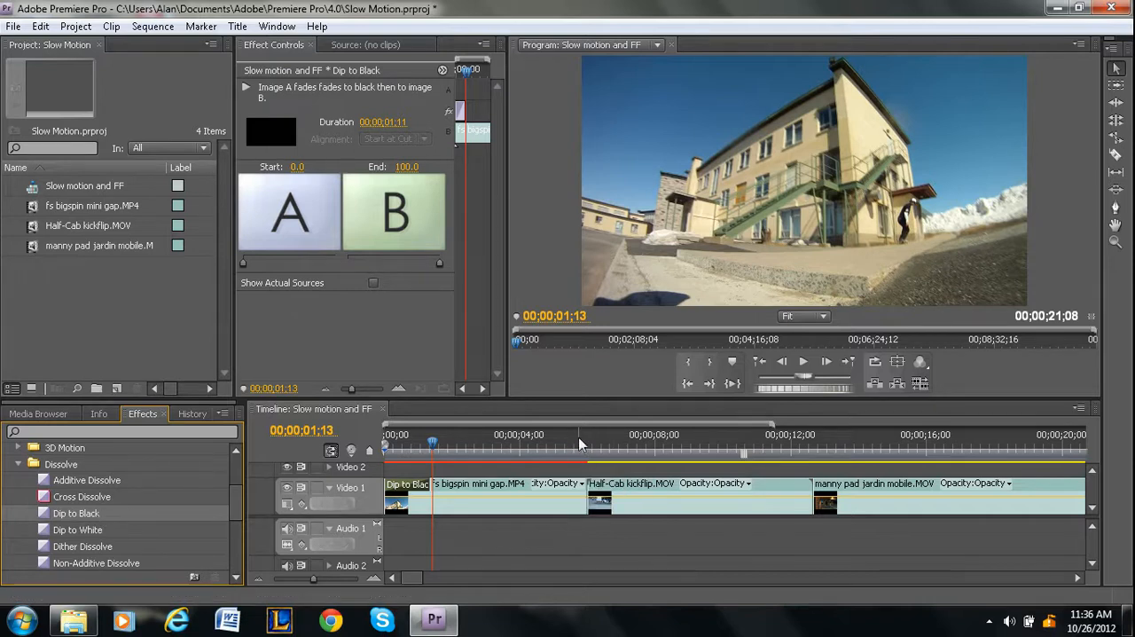
Move the playhead to a cut between the skate clips ready for Dip to Black.
left_click(589, 443)
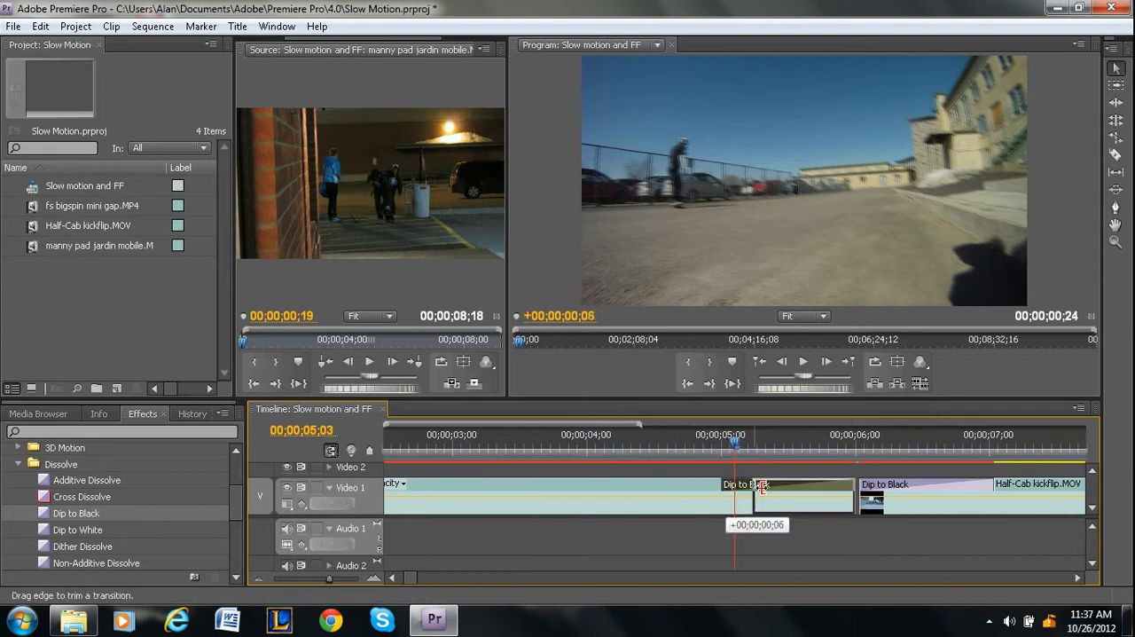
Extend the Dip to Black at the cut by about 6 frames and play back the result.
left_click_drag(764, 493, 790, 493)
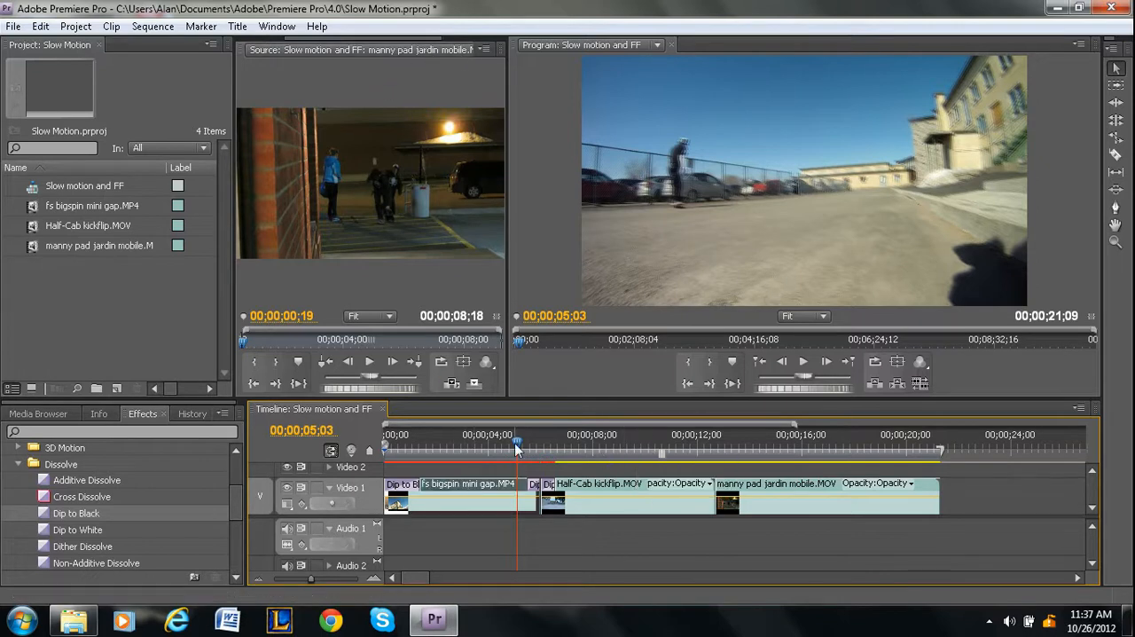
left_click(805, 361)
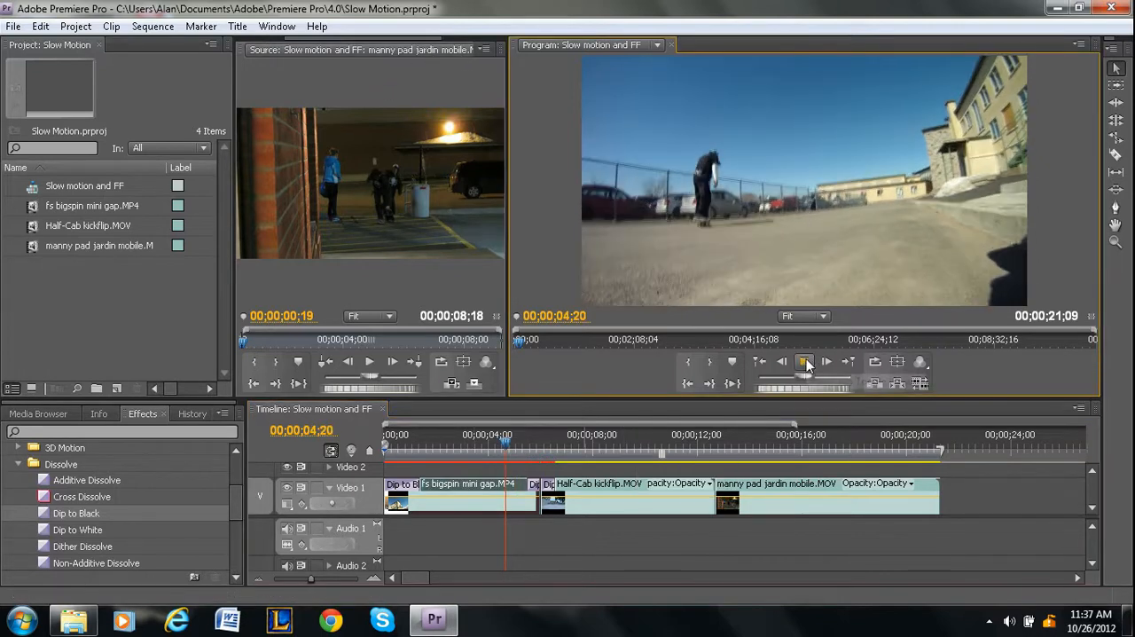
left_click(806, 362)
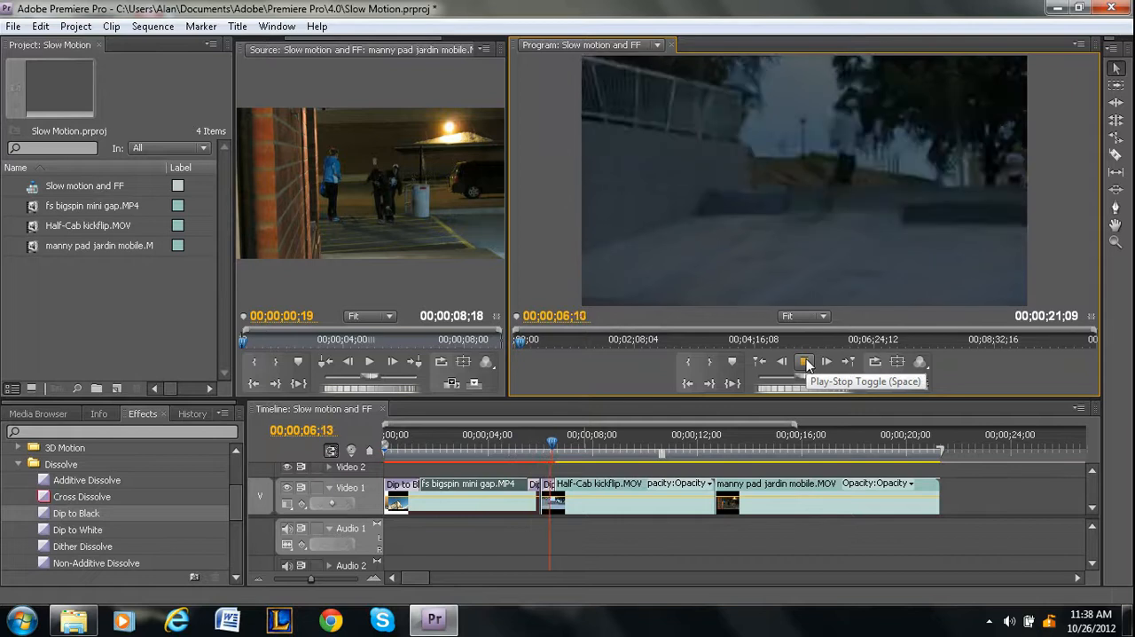
left_click(803, 362)
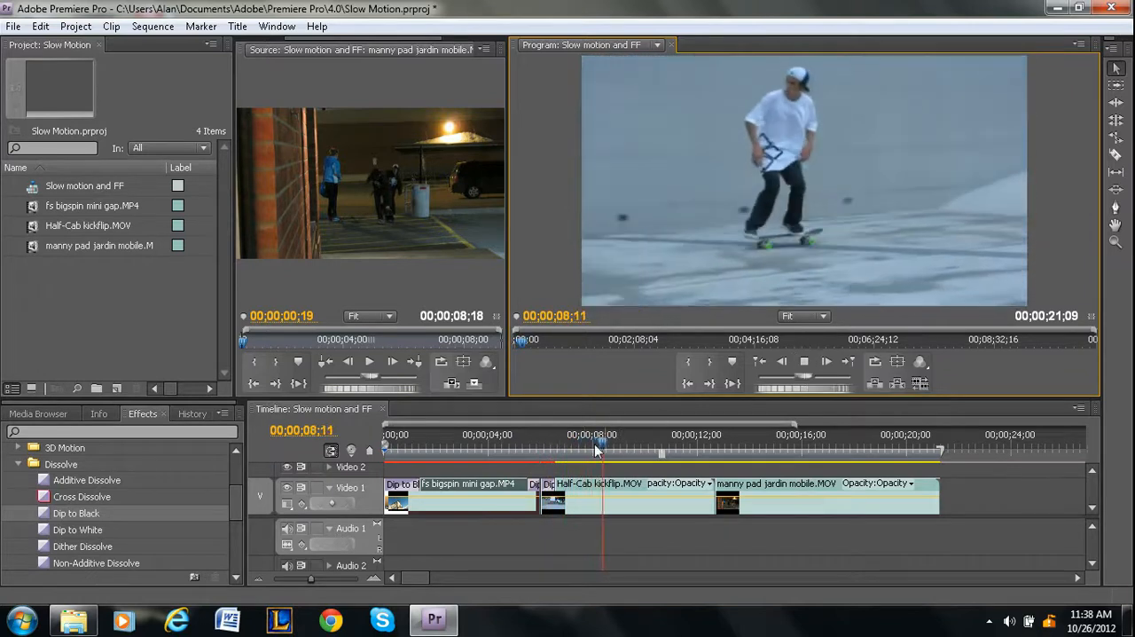
left_click_drag(600, 440, 525, 440)
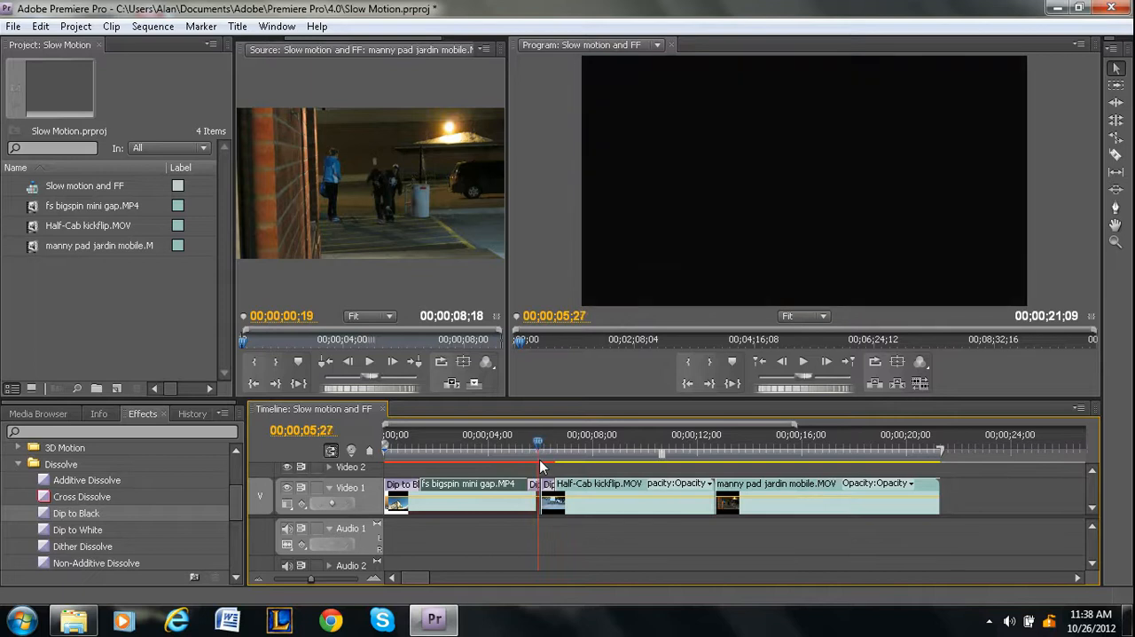
left_click_drag(539, 451, 550, 451)
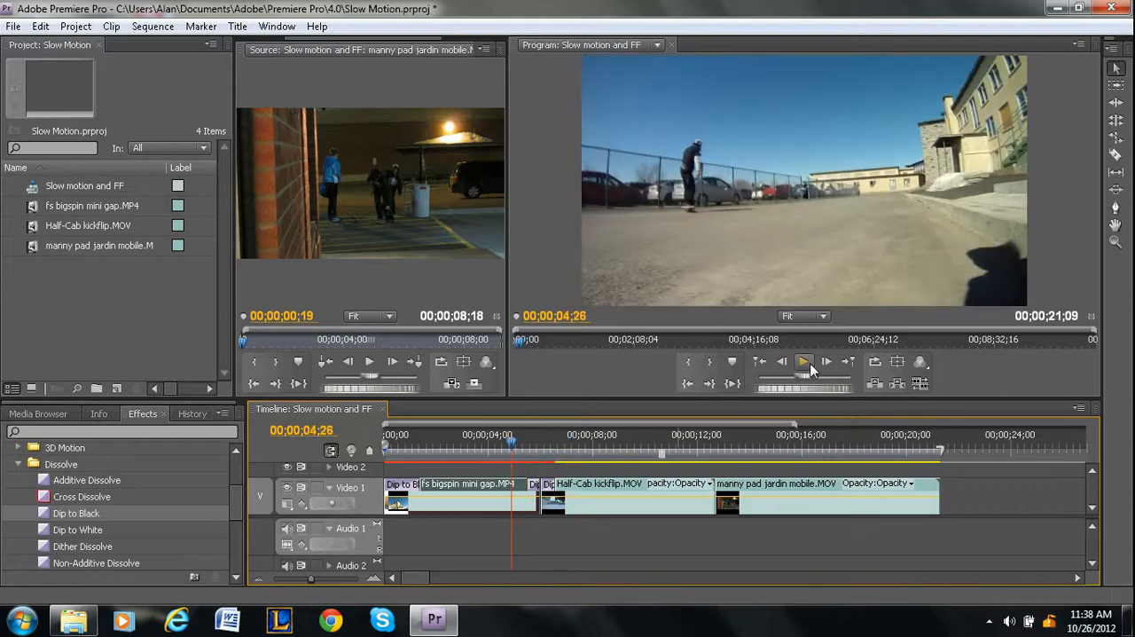
left_click(802, 362)
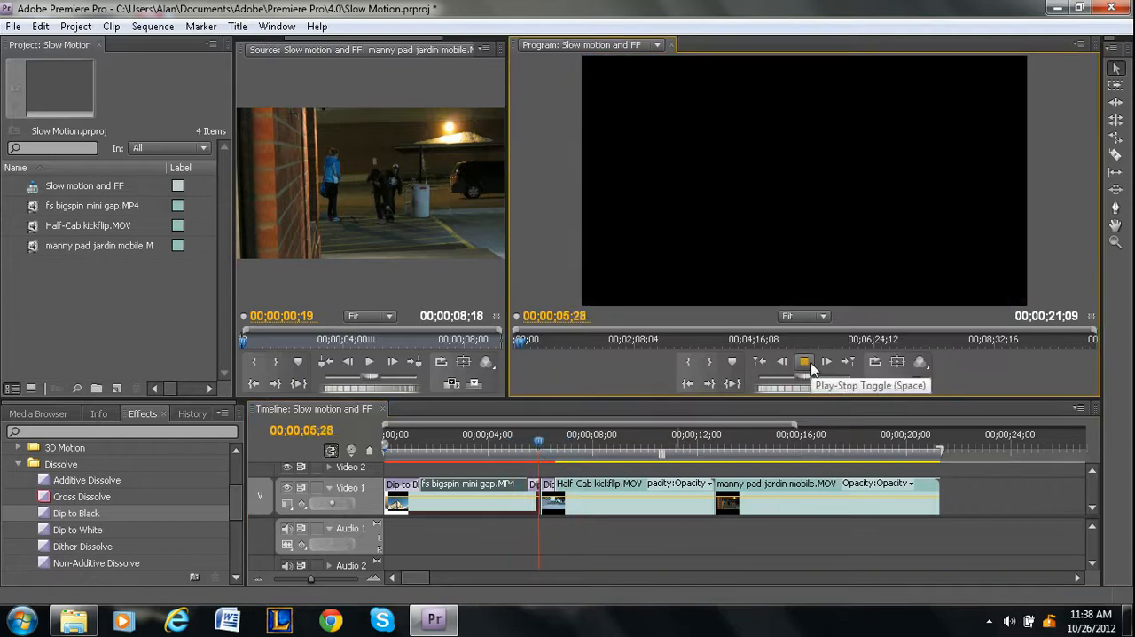
left_click(805, 362)
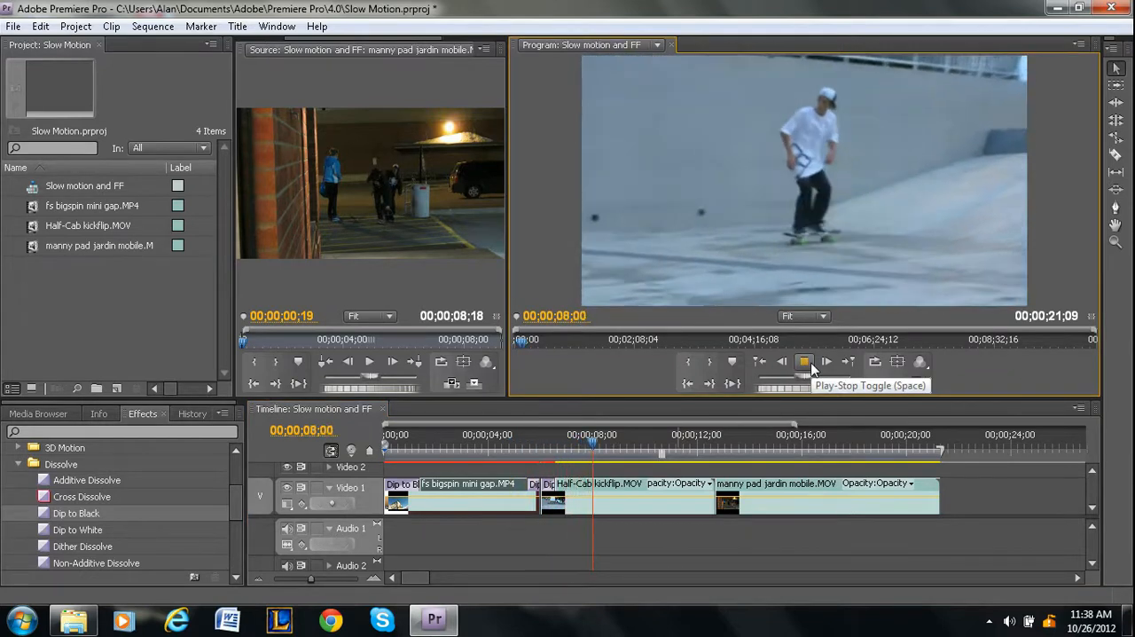
left_click(804, 361)
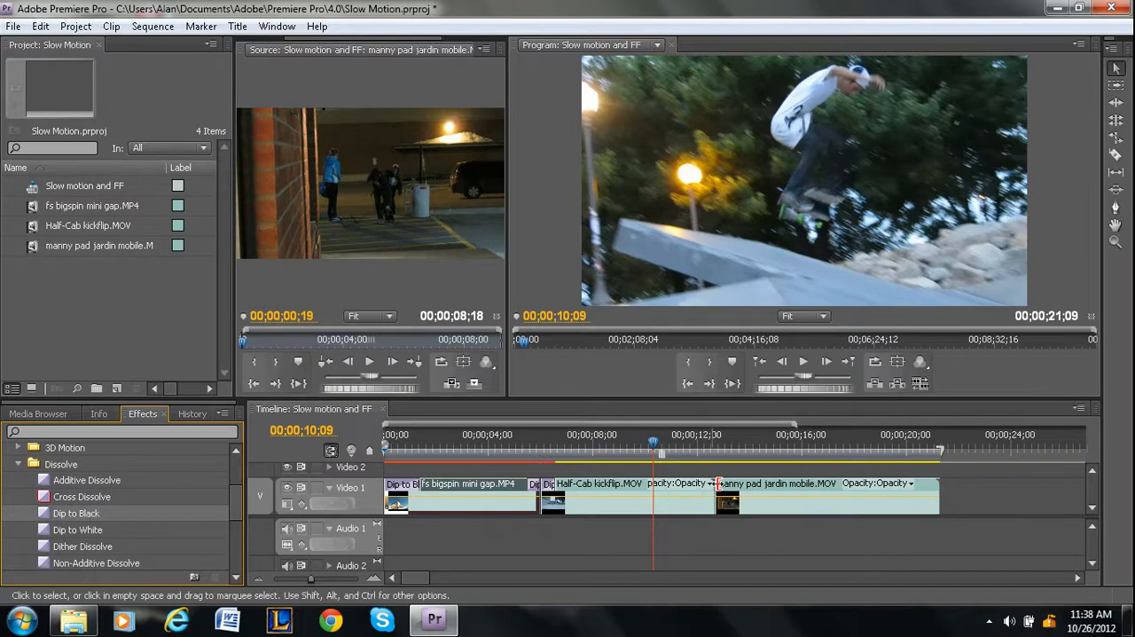
left_click(18, 464)
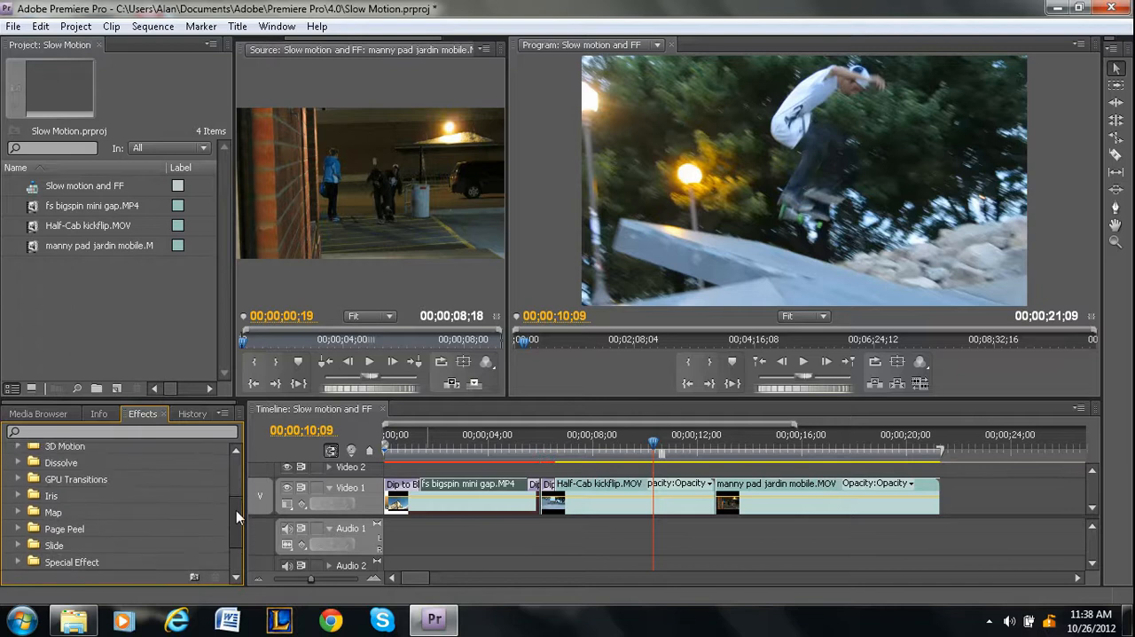
Expand the Slide group to list Band Slide, Center Merge, Push and Slide.
scroll("down", 3)
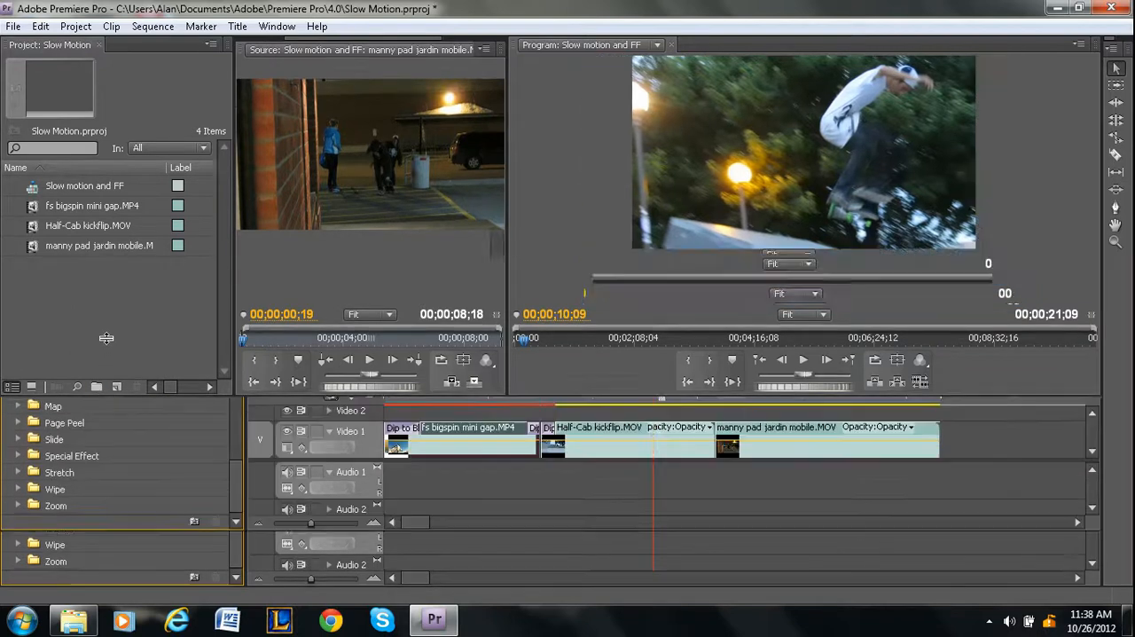
left_click(138, 357)
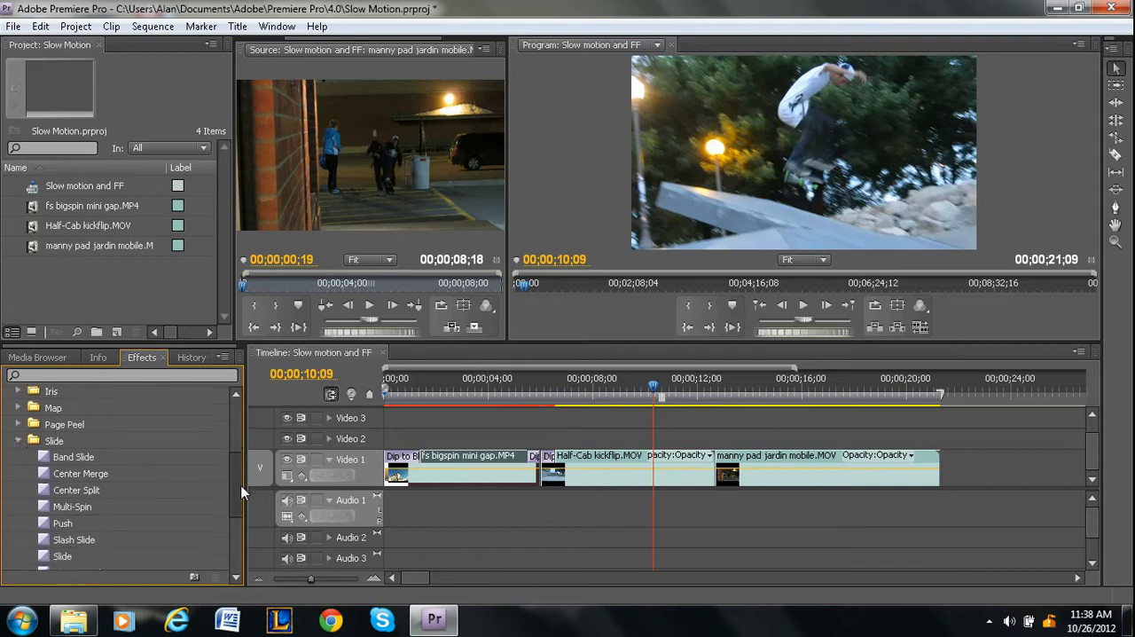
scroll("down", 3)
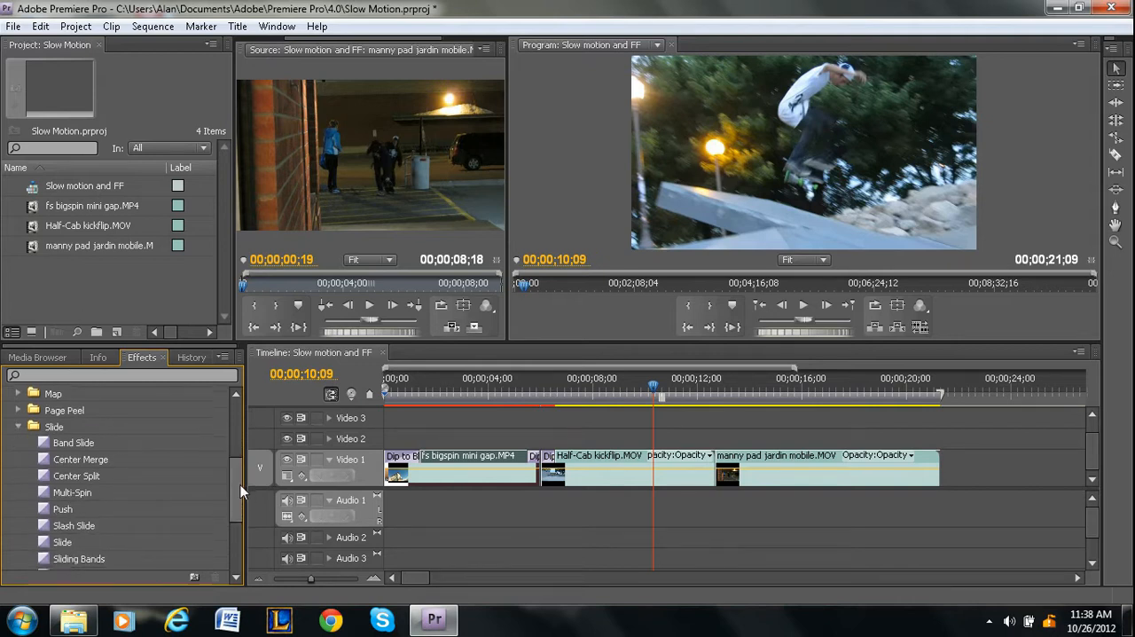
Scrub the playhead across the Push transition at the second cut to preview it.
scroll("down", 3)
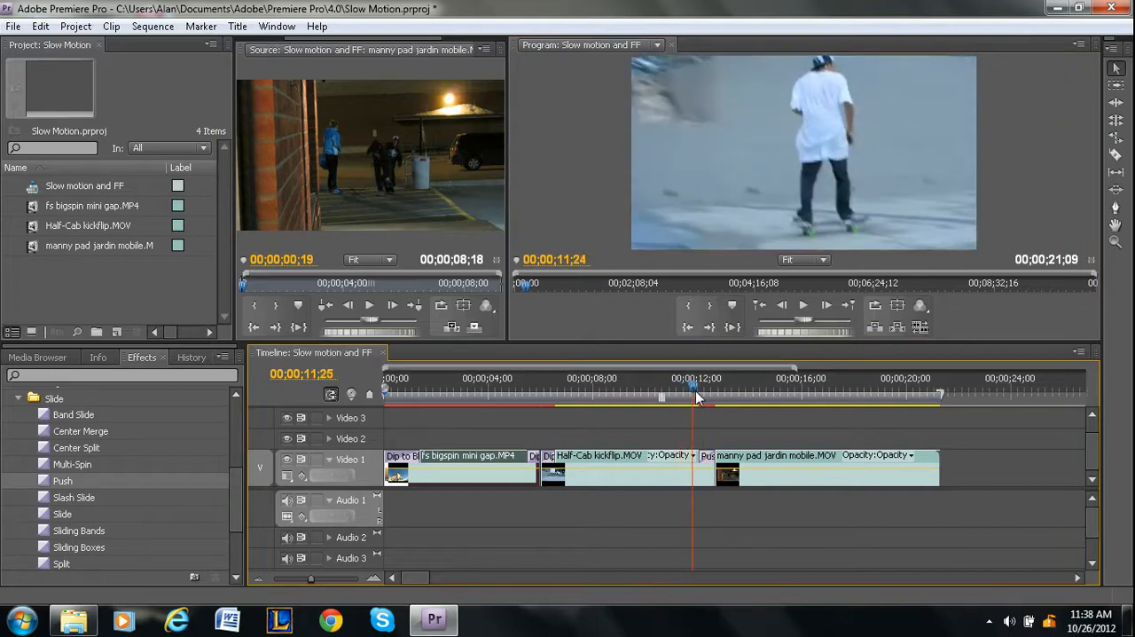
left_click_drag(693, 390, 702, 390)
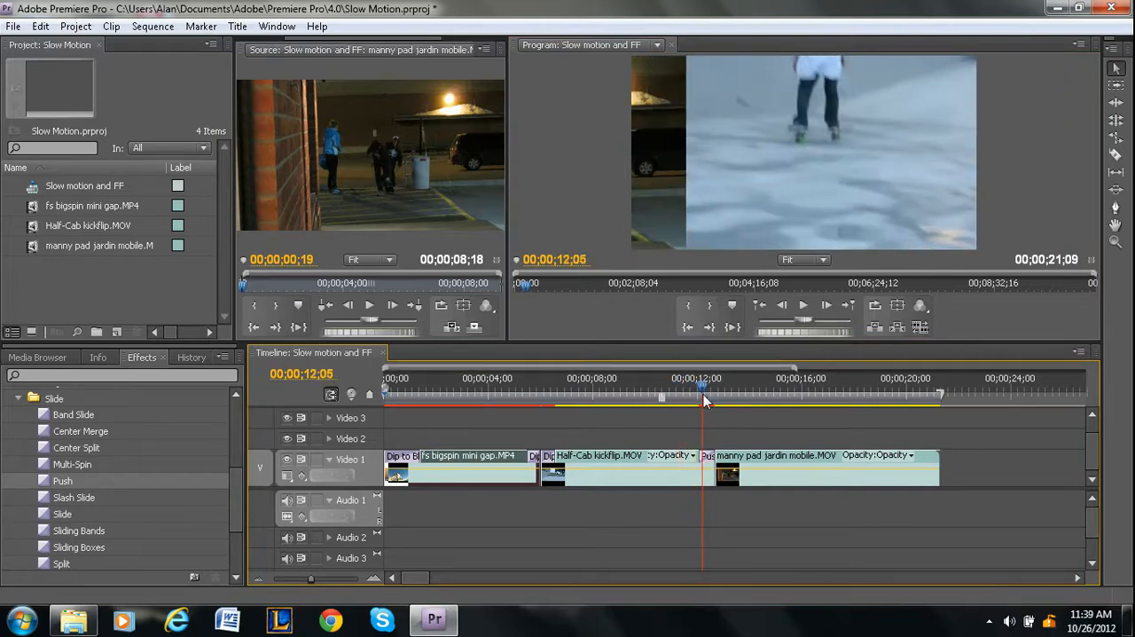
left_click_drag(703, 391, 713, 390)
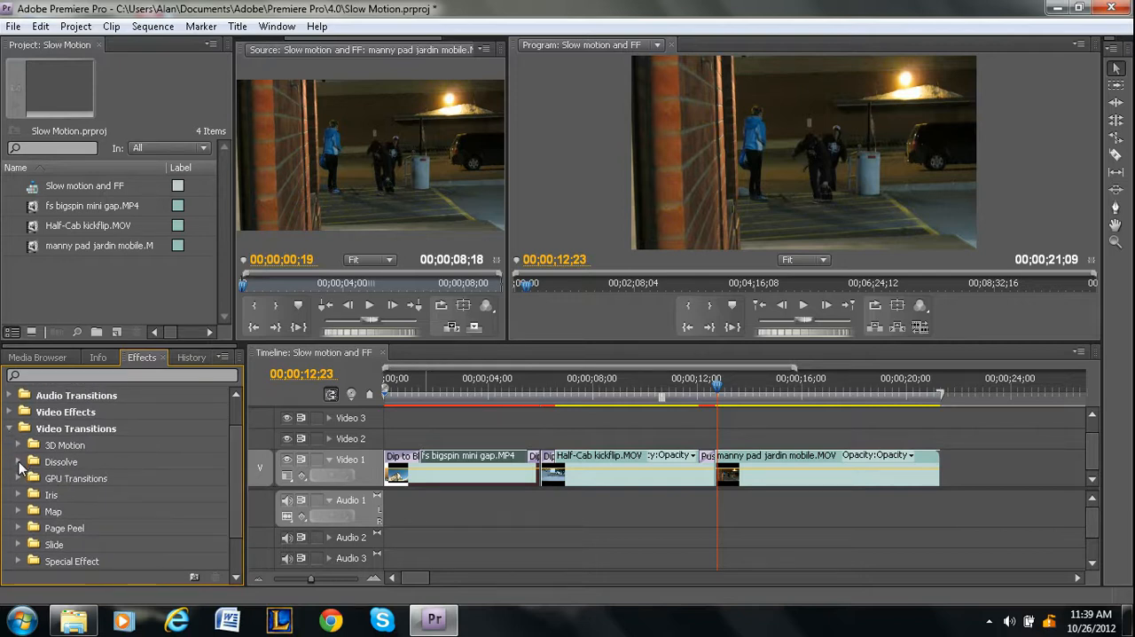
Remove the Push transition from the second cut and collapse the Slide folder.
left_click(17, 462)
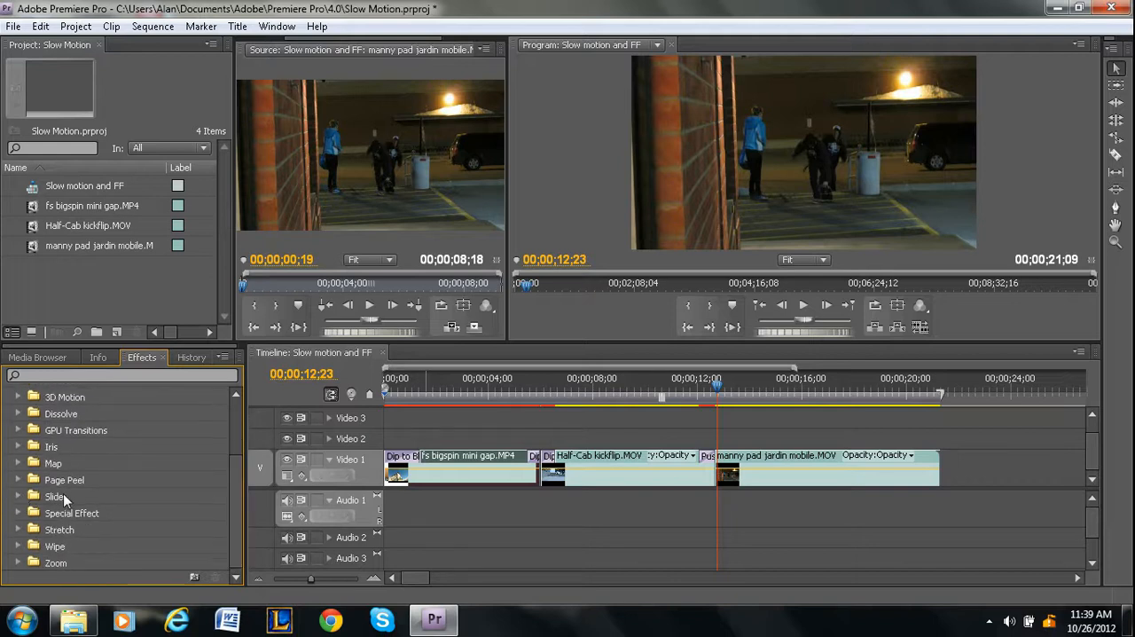
mouse_move(42, 569)
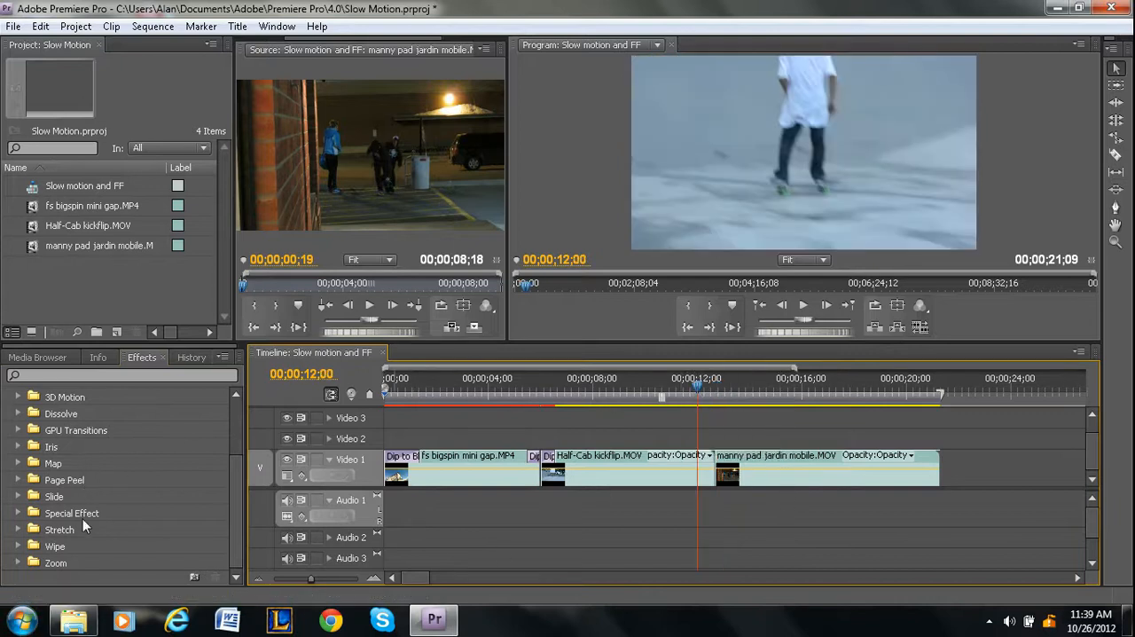
left_click(19, 512)
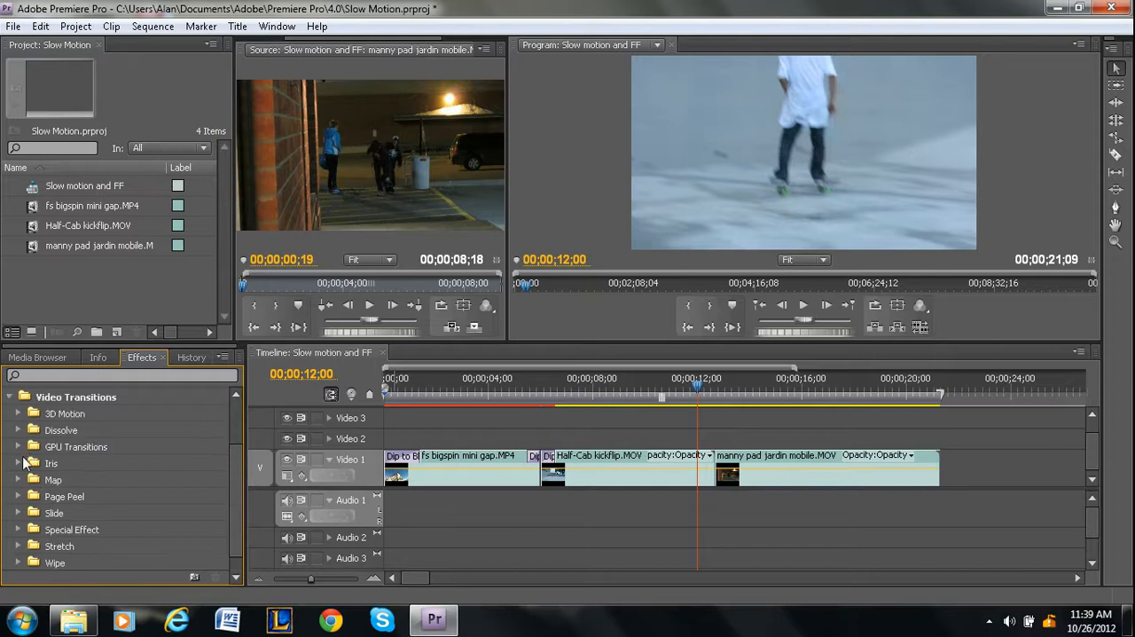
Drop Card Flip from GPU Transitions onto the second cut and scrub to preview it.
left_click(20, 447)
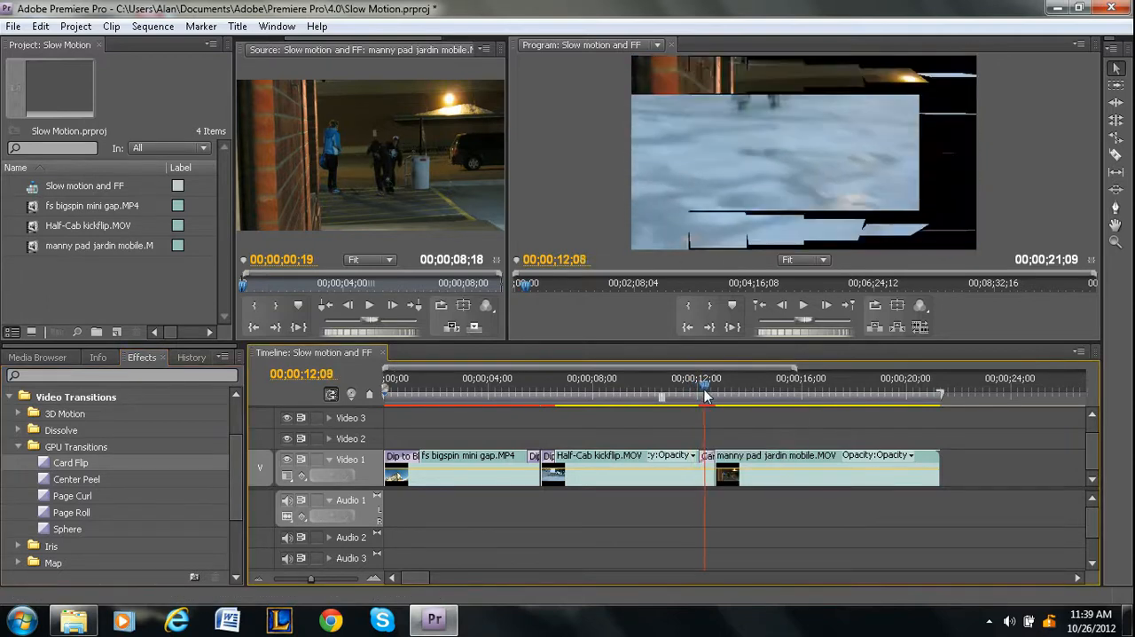
left_click_drag(706, 394, 713, 394)
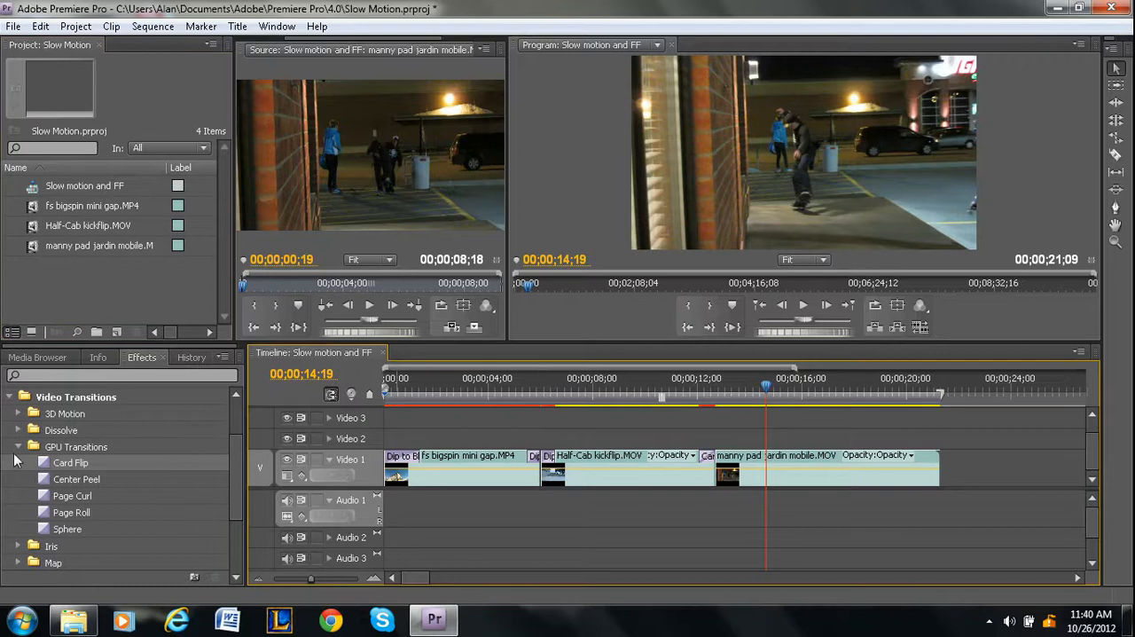
Collapse Video Transitions so only top-level effect folders show.
left_click(20, 398)
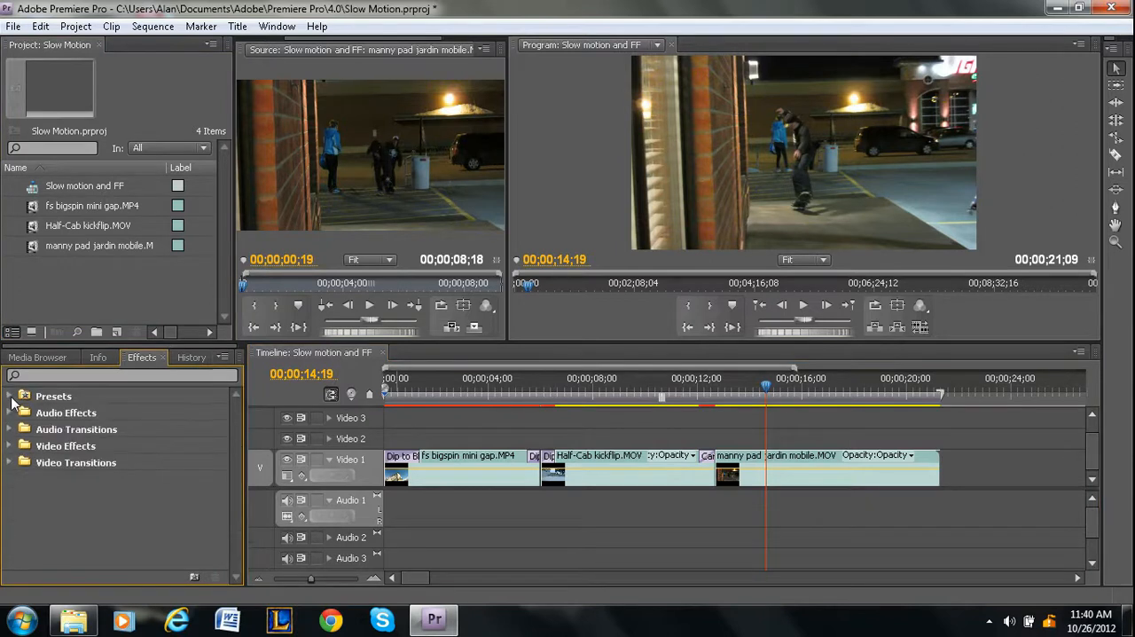